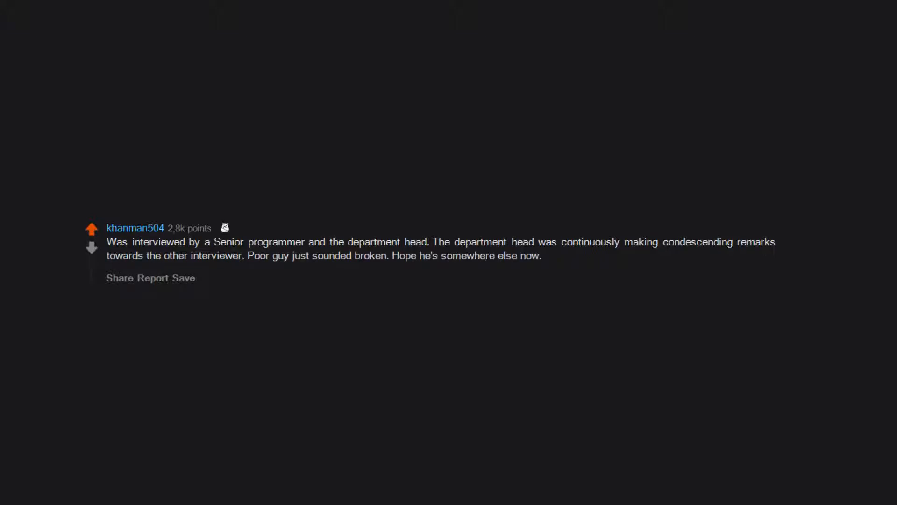
{"action": "scroll", "scroll_direction": "up", "scroll_amount": 3}
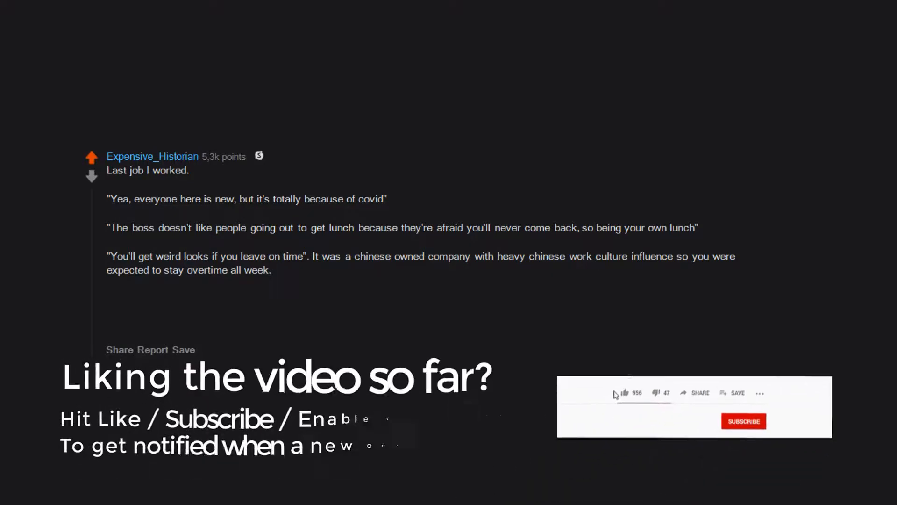
{"action": "left_click", "coordinate": [625, 392]}
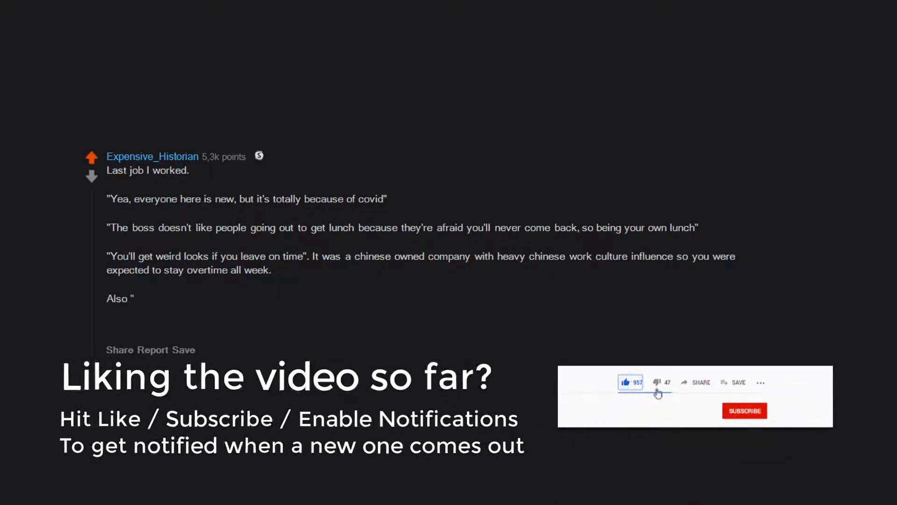
{"action": "left_click", "coordinate": [745, 411]}
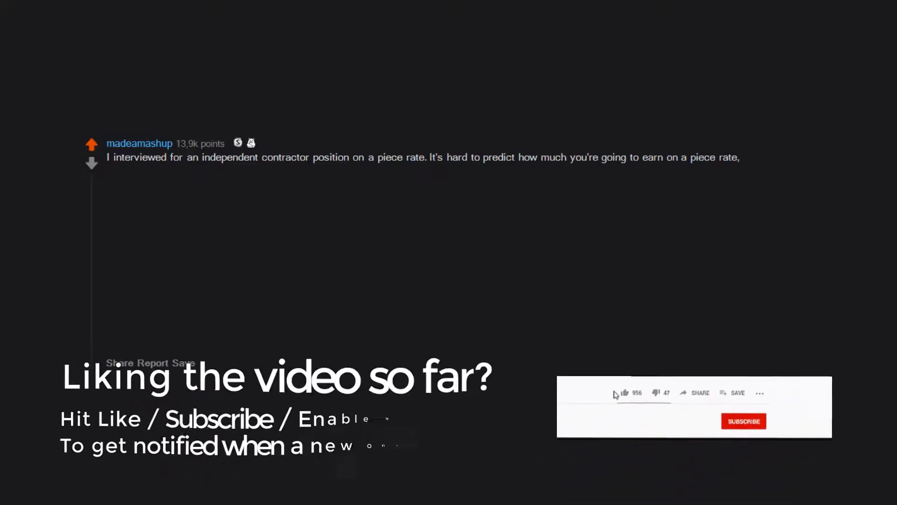
{"action": "left_click", "coordinate": [623, 393]}
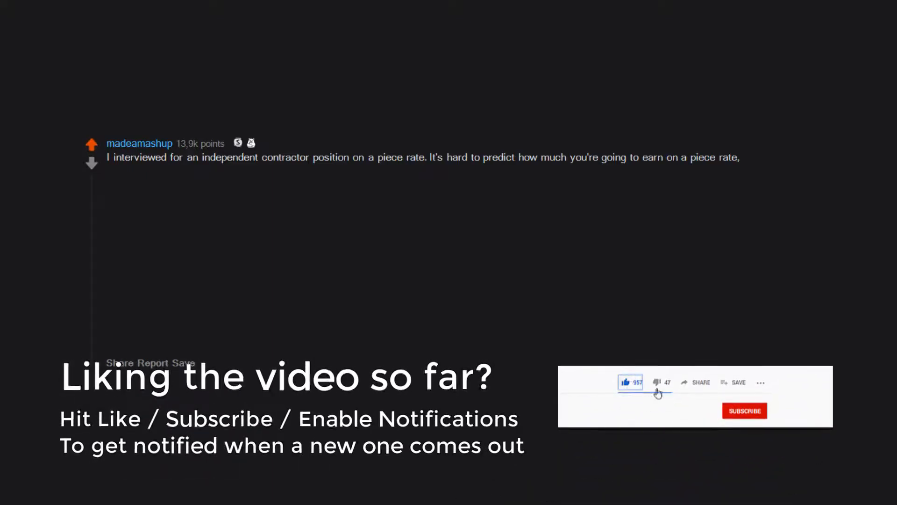
{"action": "left_click", "coordinate": [745, 410]}
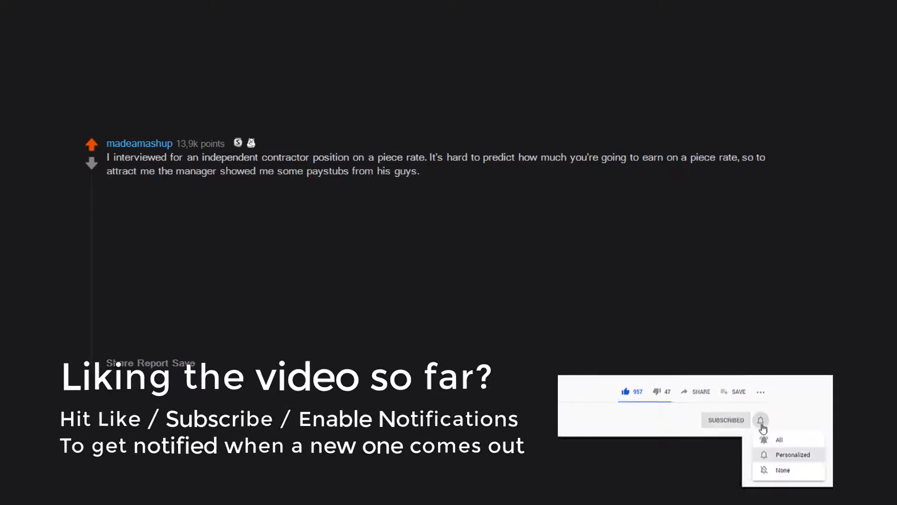
{"action": "left_click", "coordinate": [761, 420]}
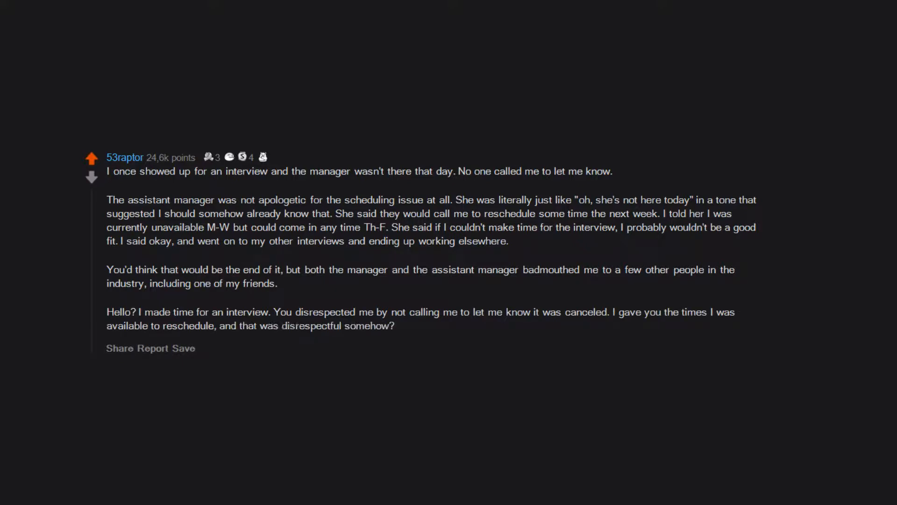
{"action": "scroll", "scroll_direction": "down", "scroll_amount": 3}
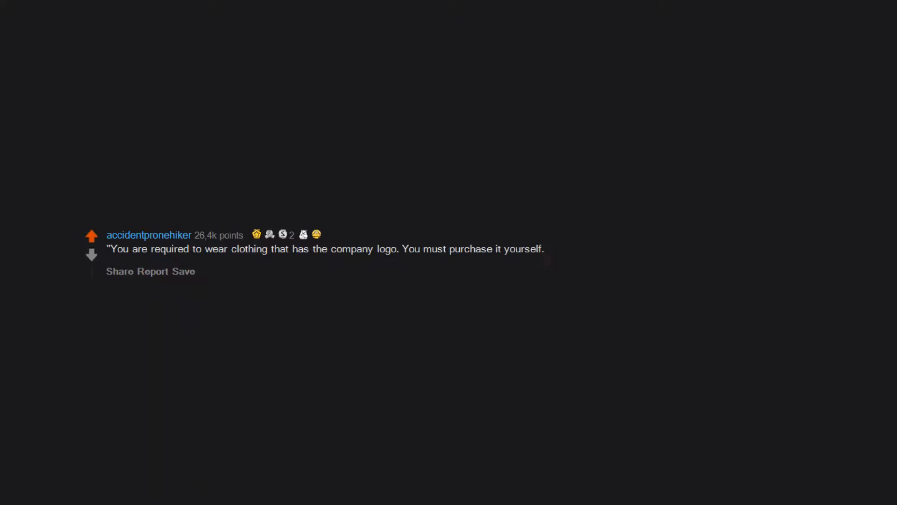